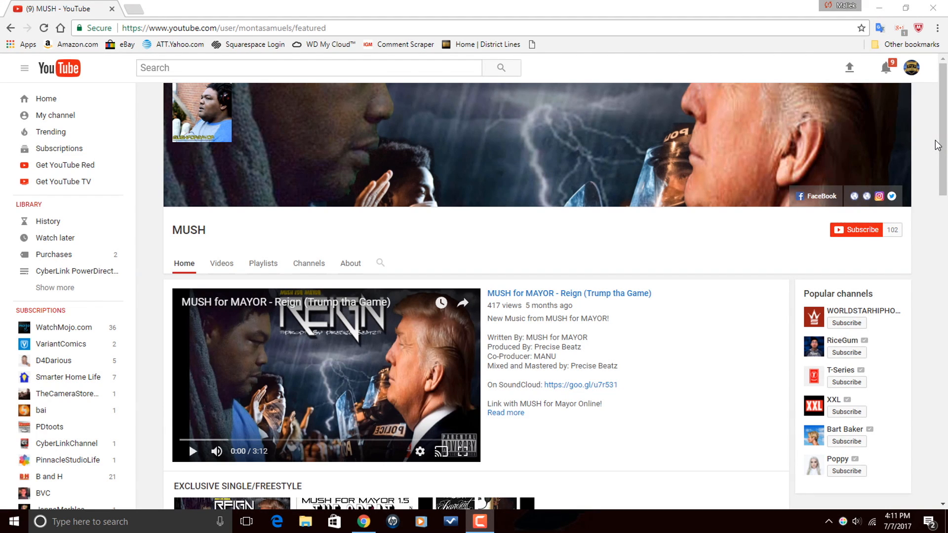
Scroll down the MUSH home page and back up, then open the Videos tab's Uploads grid.
scroll("down", 3)
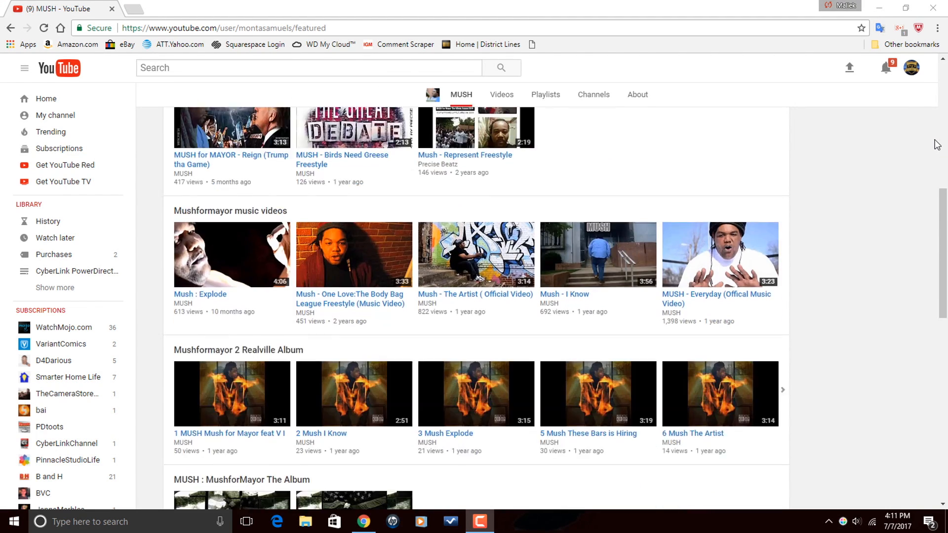
scroll("down", 3)
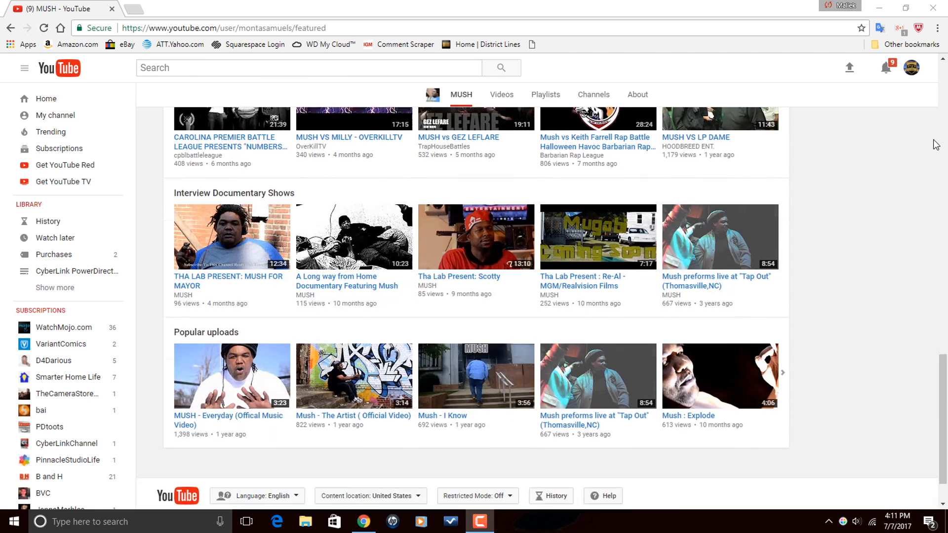
scroll("down", 3)
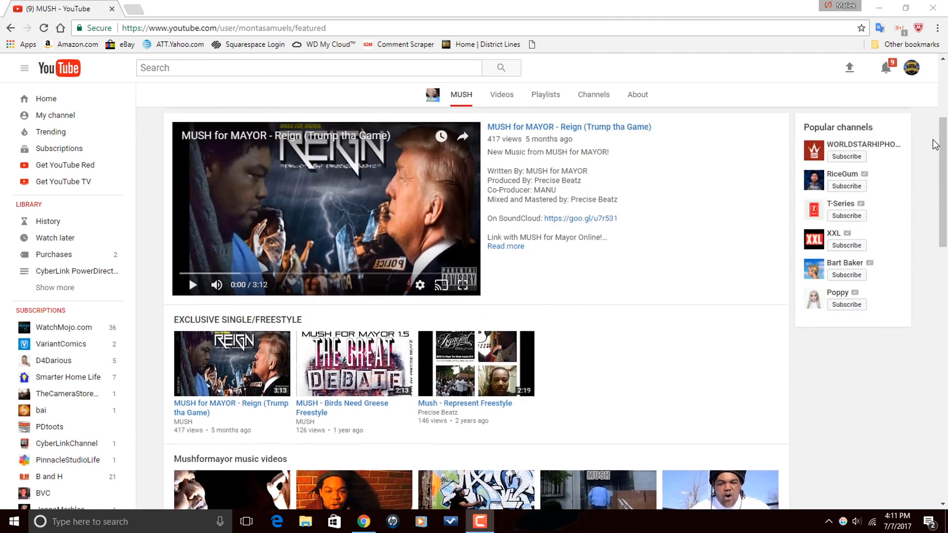
scroll("up", 3)
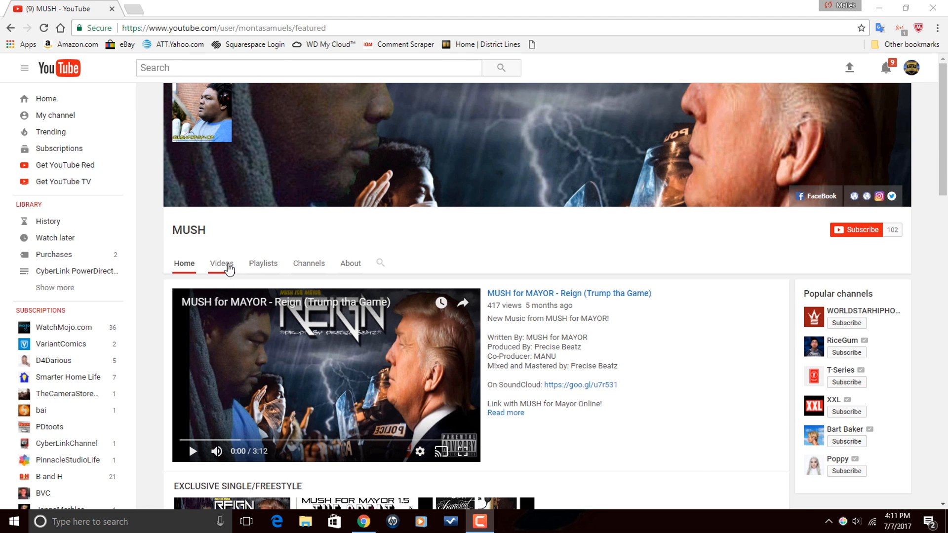
left_click(221, 263)
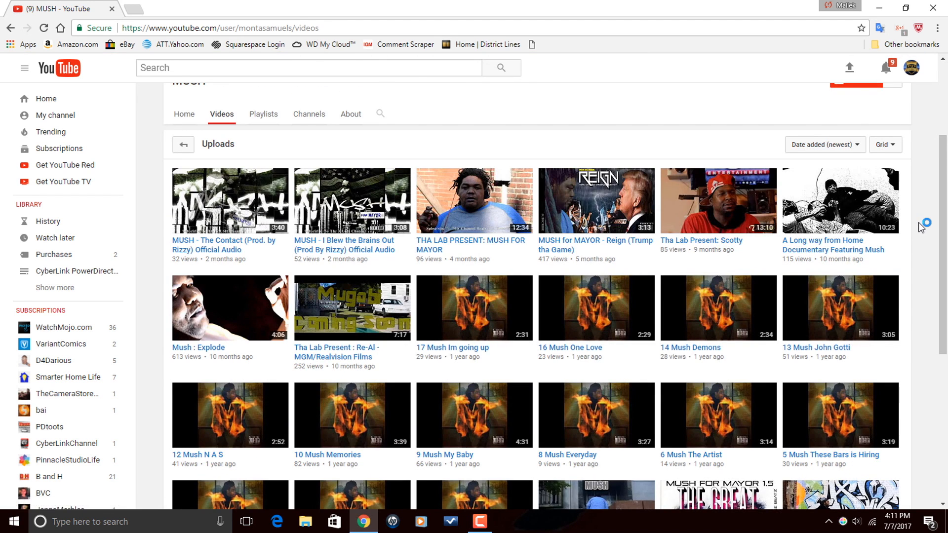